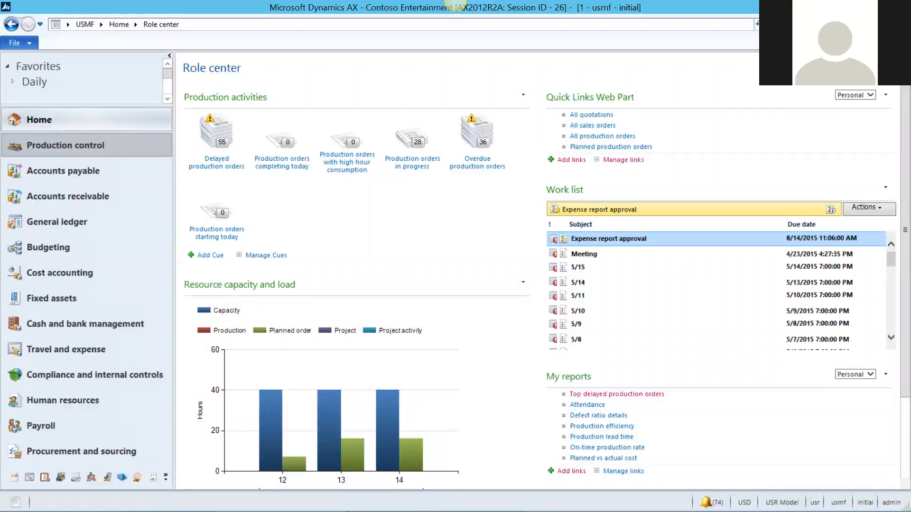
# - Go to the Production control area page from the navigation pane
pyautogui.click(66, 144)
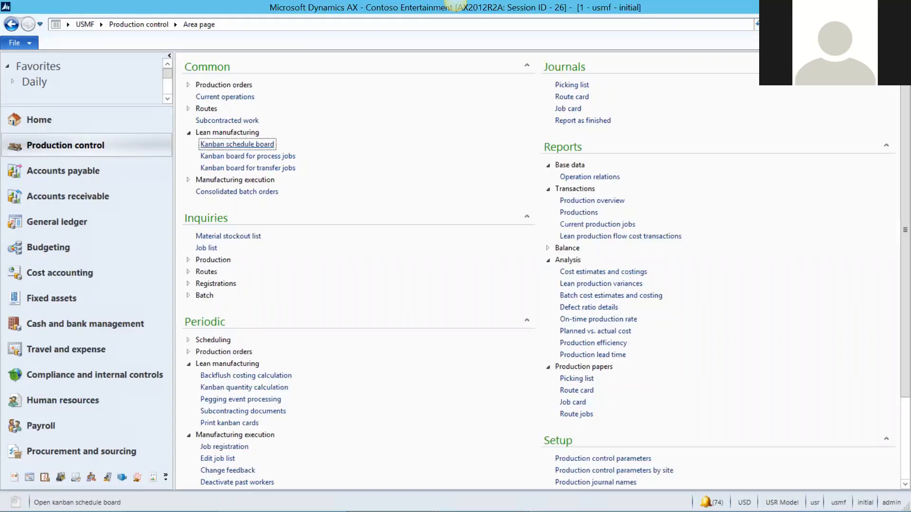
# - Open the Kanban schedule board for work cell 1283 from Lean manufacturing
pyautogui.click(236, 144)
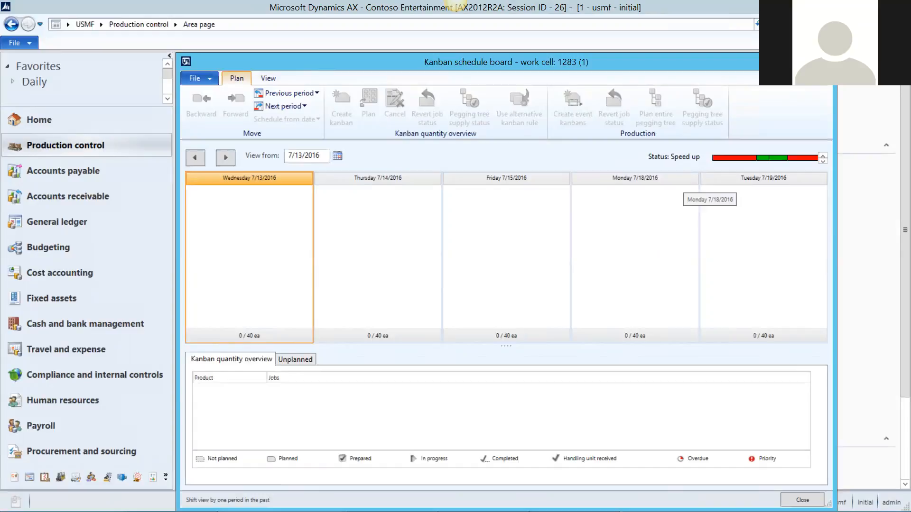
pyautogui.click(267, 79)
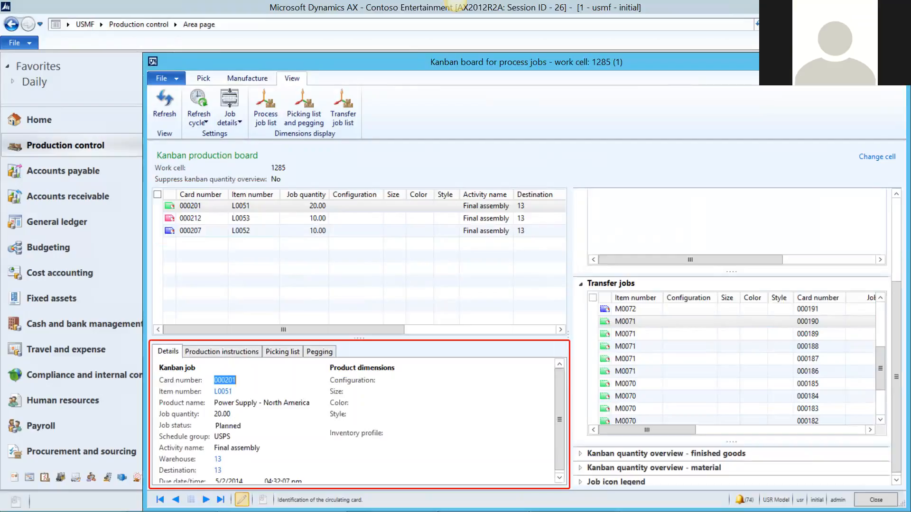
# - View card 000201's production instructions on the process jobs board for work cell 1285
pyautogui.click(221, 351)
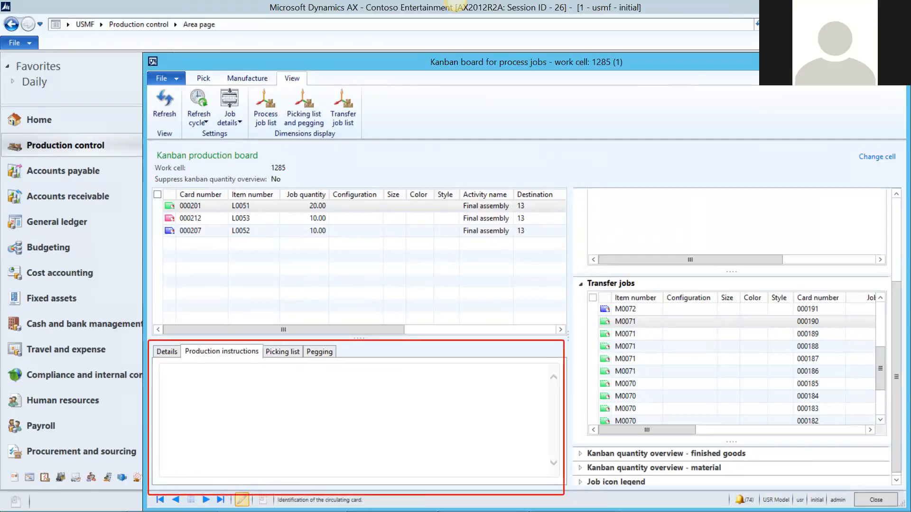
# - Review card 000201's picking list (20 each of M0070, M0071) and complete transfer for M0071
pyautogui.click(282, 351)
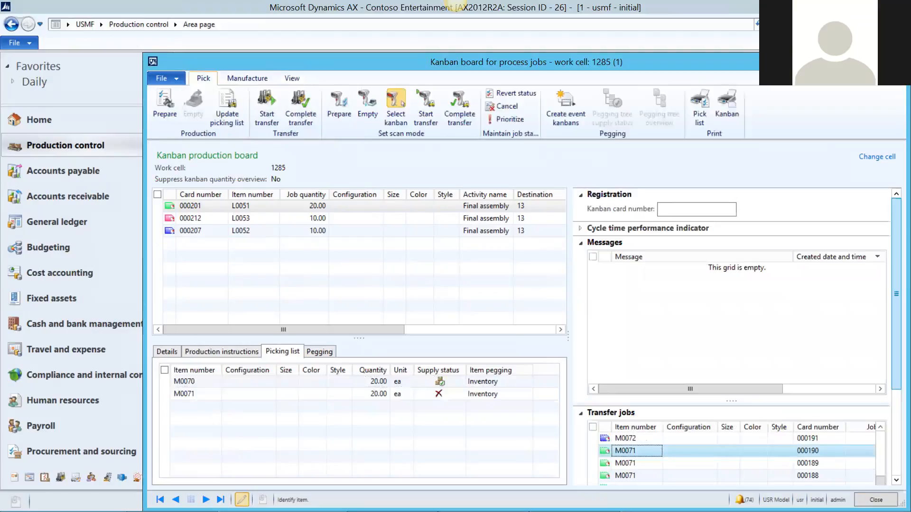
pyautogui.click(300, 107)
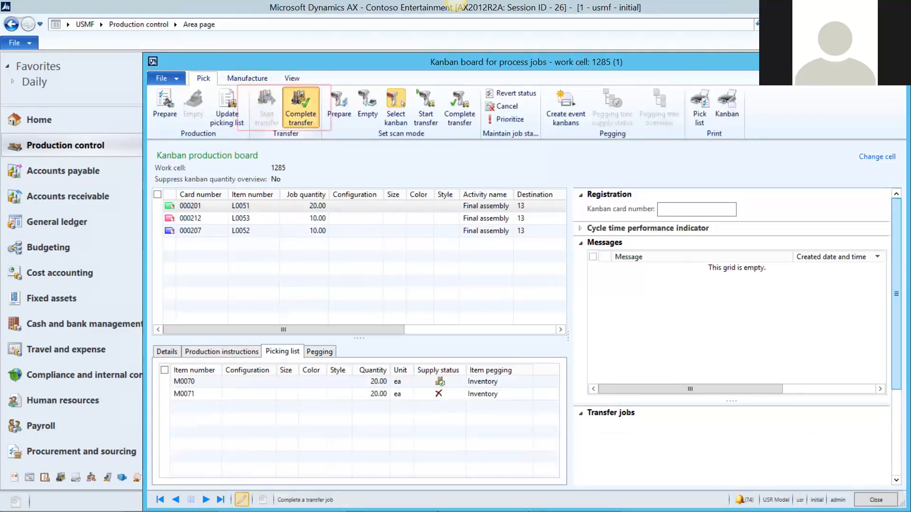
pyautogui.click(247, 78)
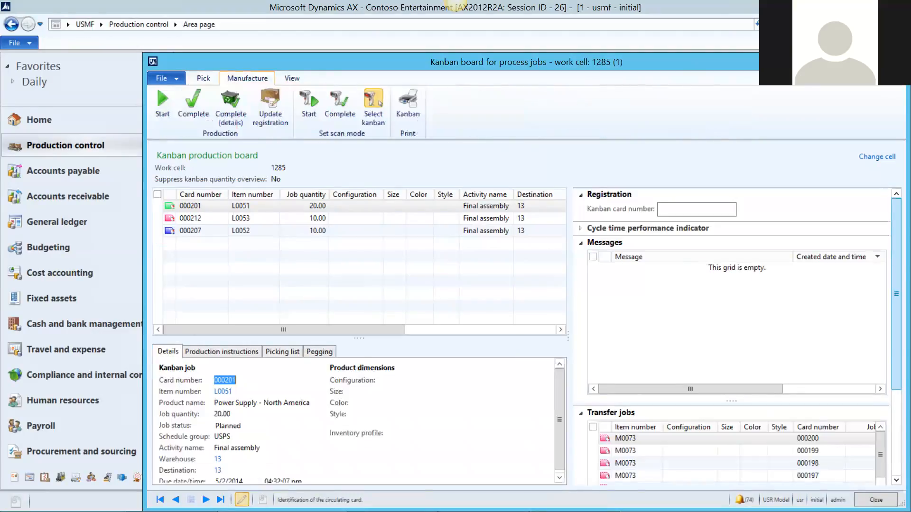
# - Leave the process jobs board and open the kanban transfer board for Standard speaker assembly, warehouse 11
pyautogui.click(282, 351)
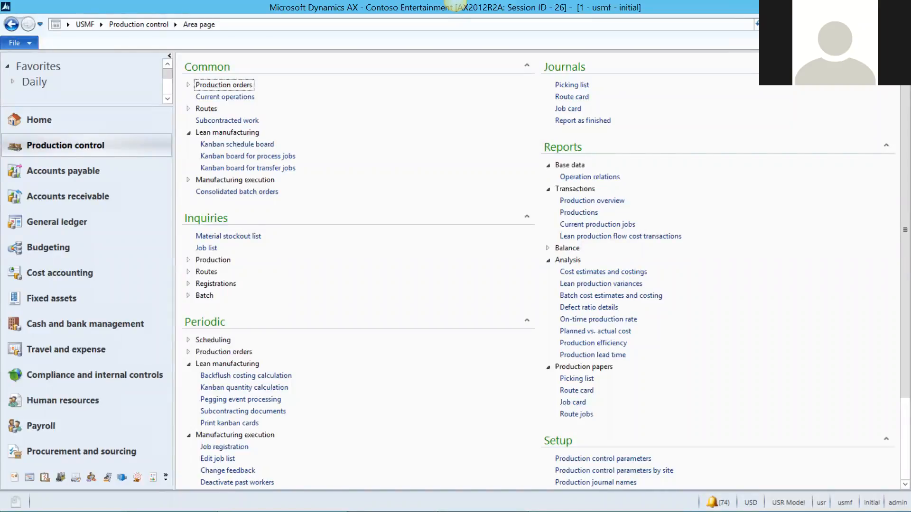
pyautogui.click(247, 168)
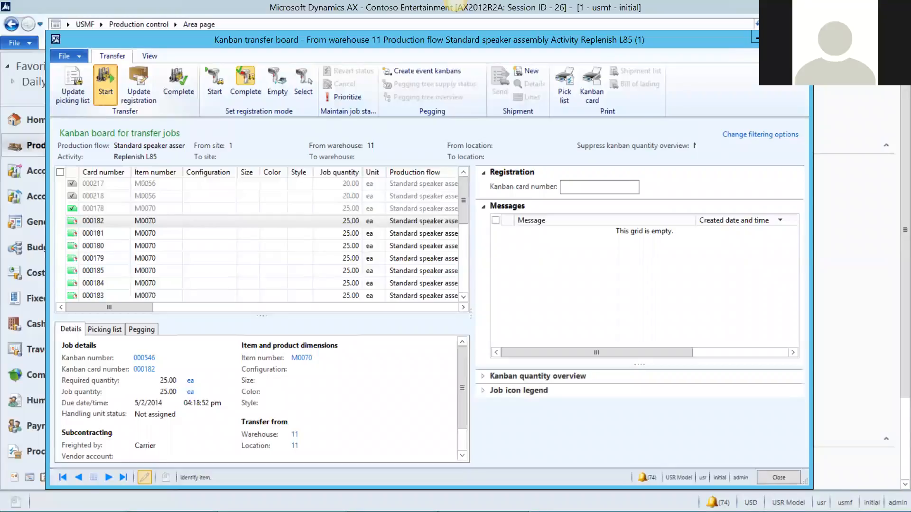